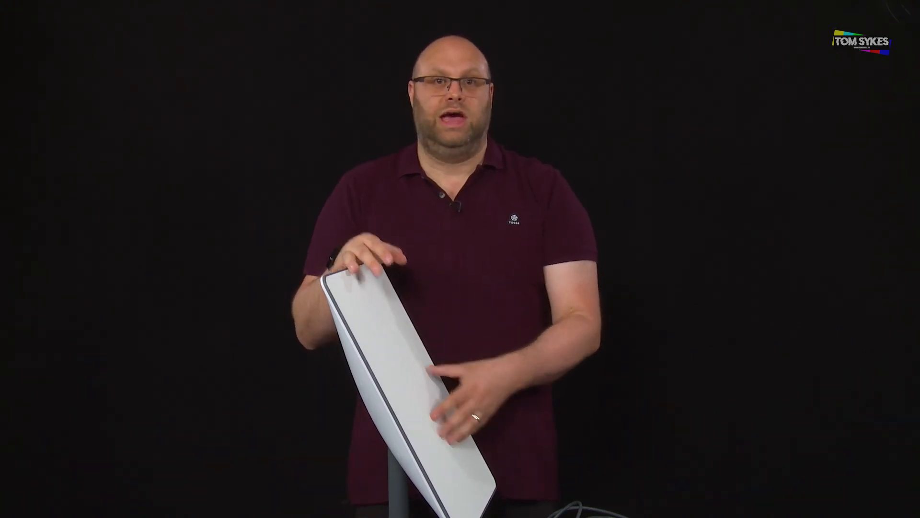
left_click(458, 431)
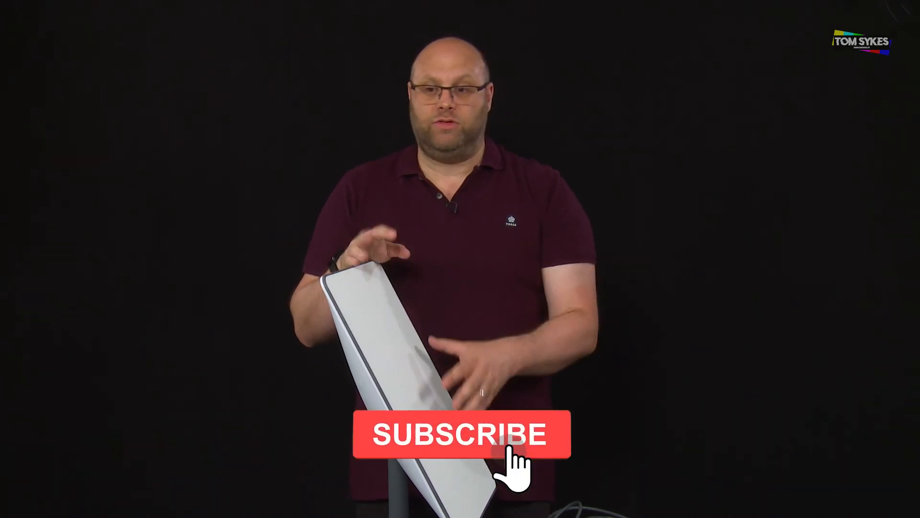
left_click(469, 434)
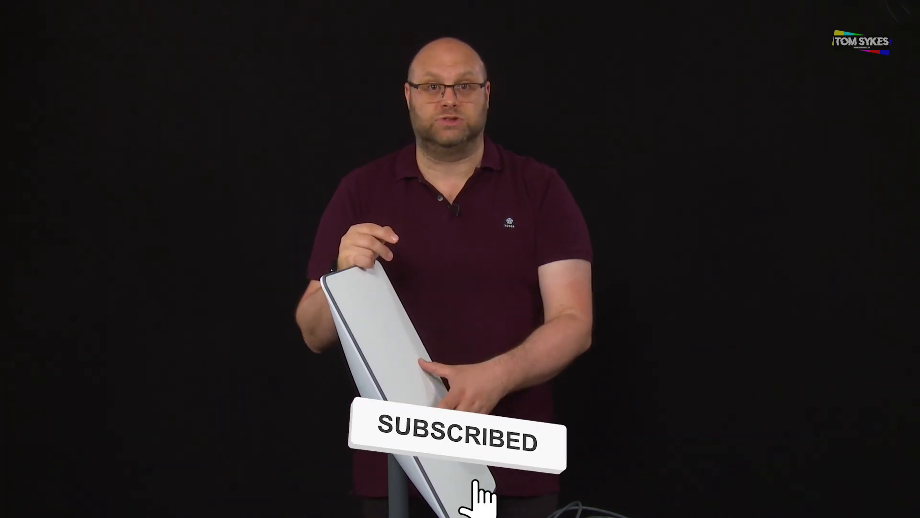